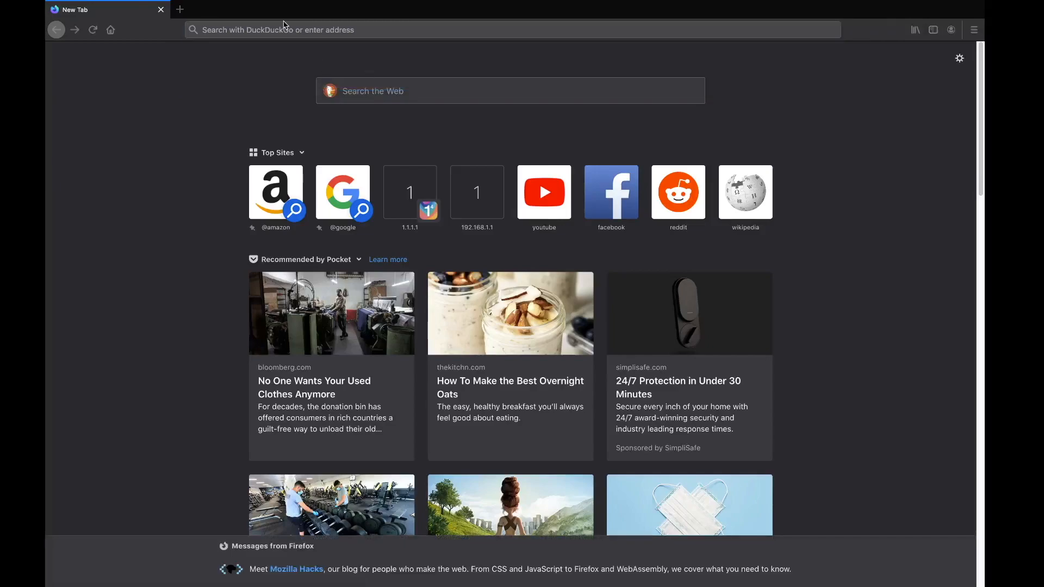
# - Load opera.com/gx from the address bar, then ready the address bar for a new URL
pyautogui.click(511, 29)
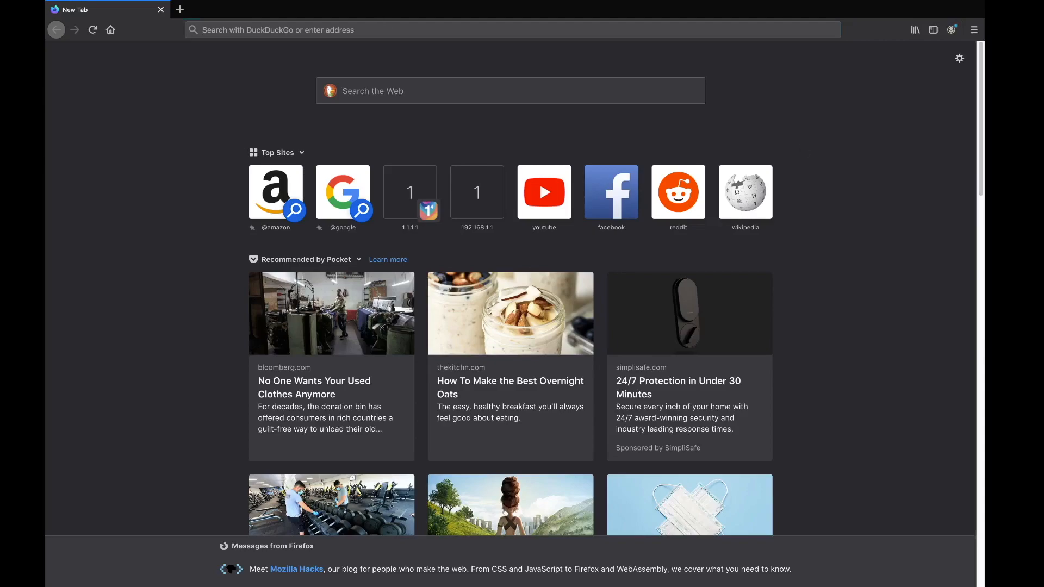
pyautogui.moveTo(390, 185)
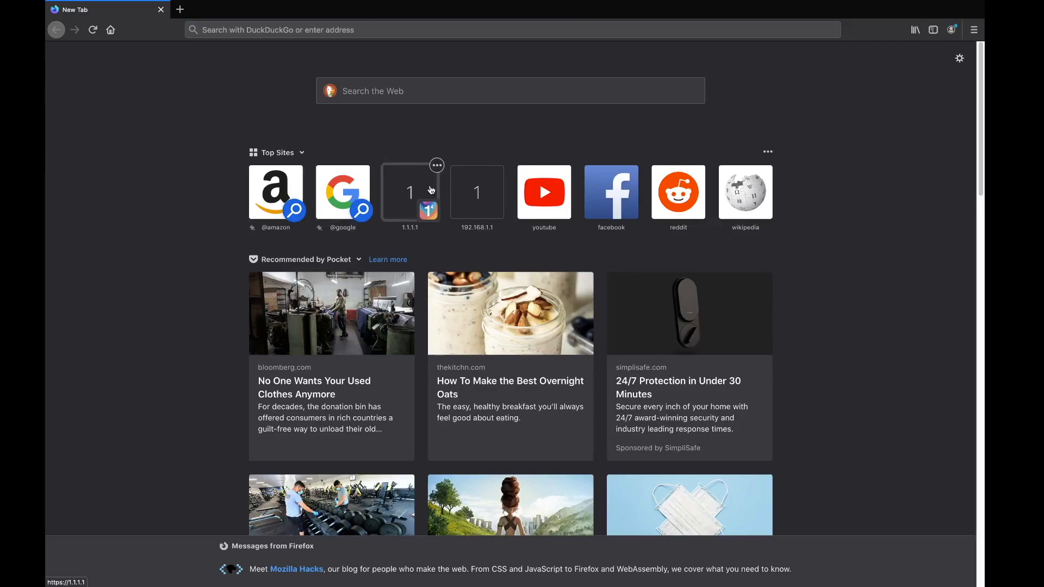
pyautogui.moveTo(430, 178)
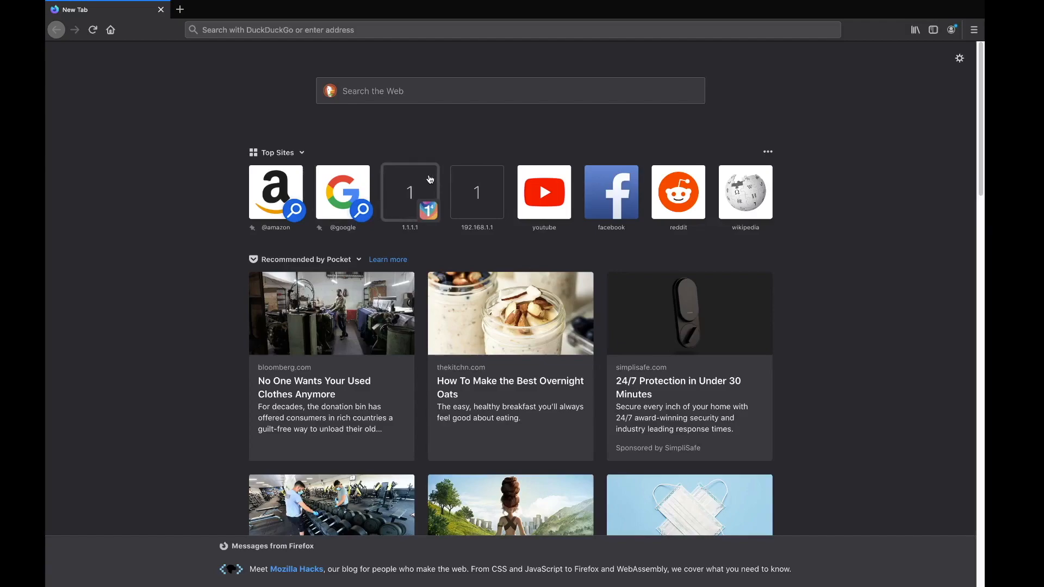
pyautogui.moveTo(389, 120)
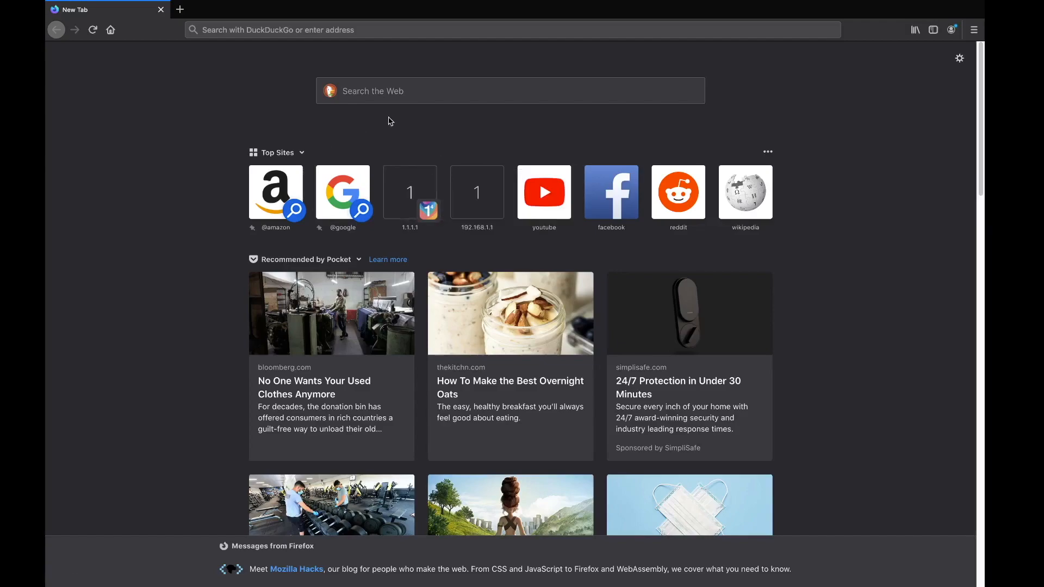
pyautogui.click(512, 30)
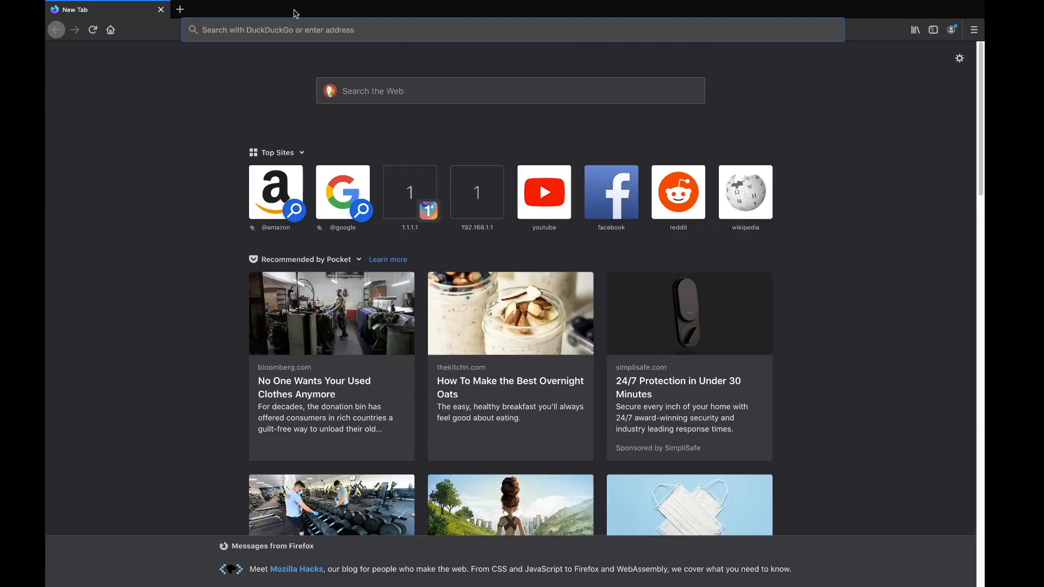
pyautogui.moveTo(689, 574)
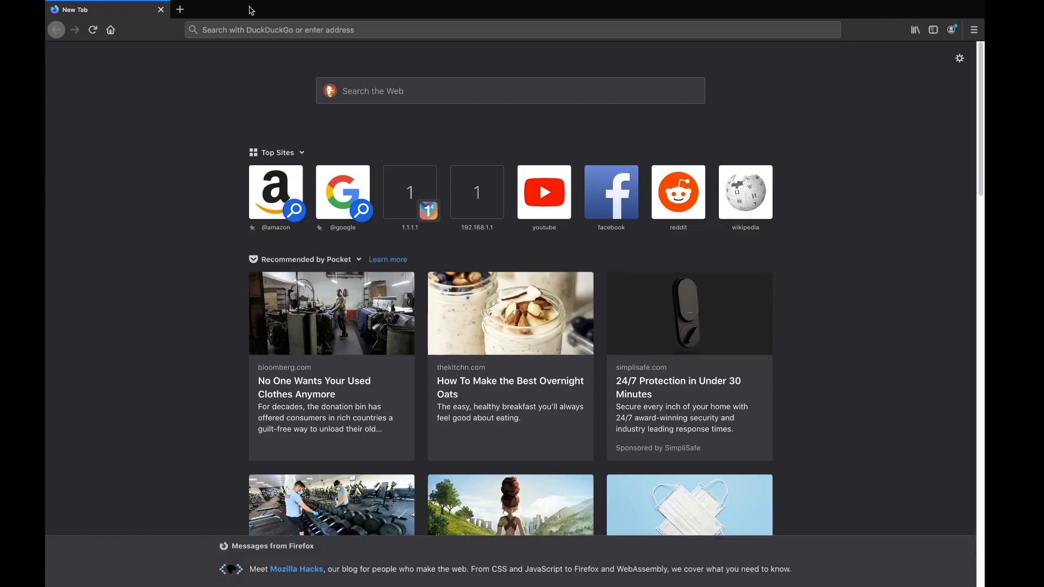
pyautogui.click(505, 30)
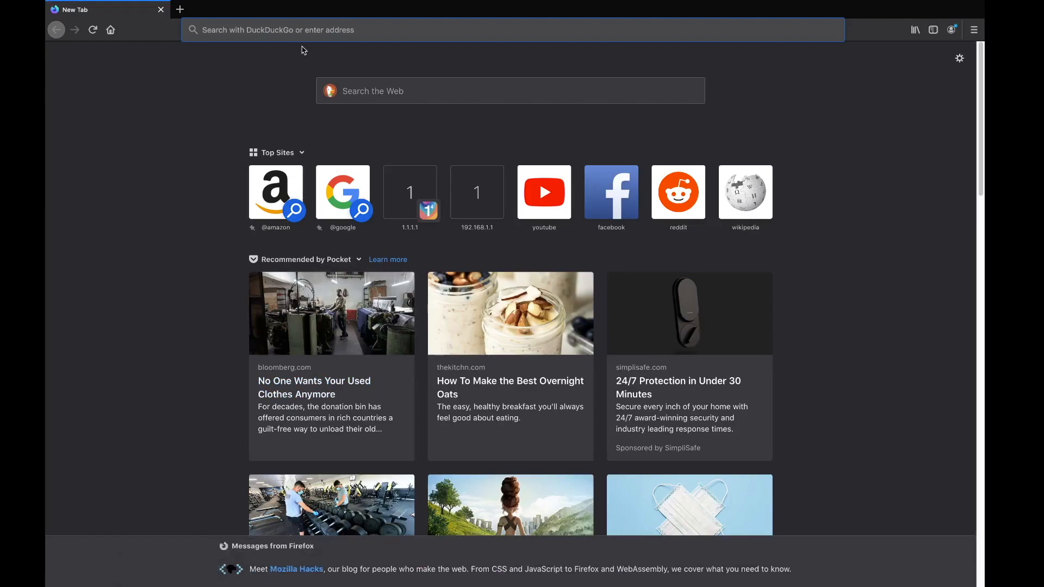
pyautogui.write('opera.com/gx')
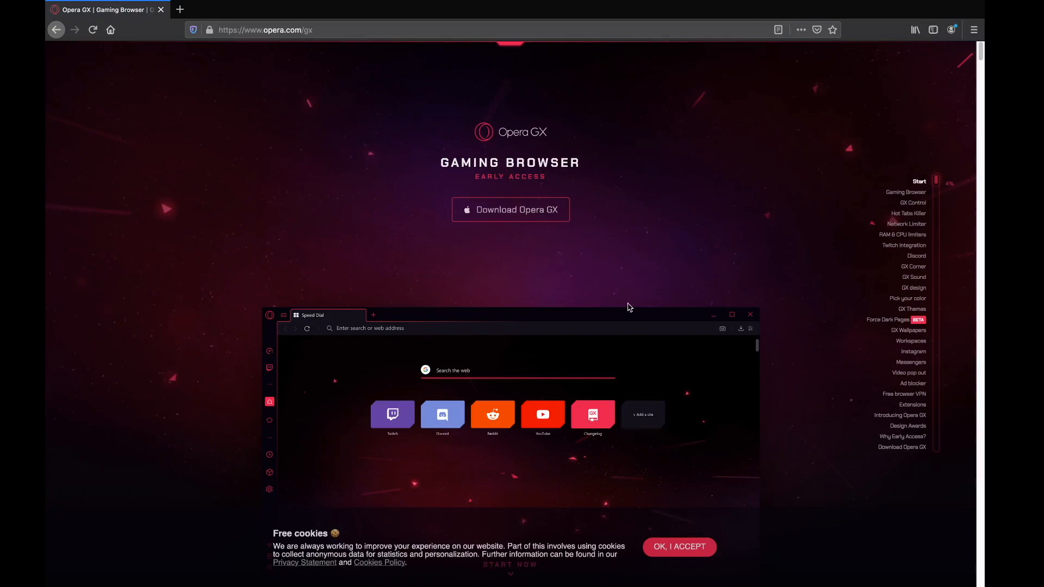
pyautogui.moveTo(606, 260)
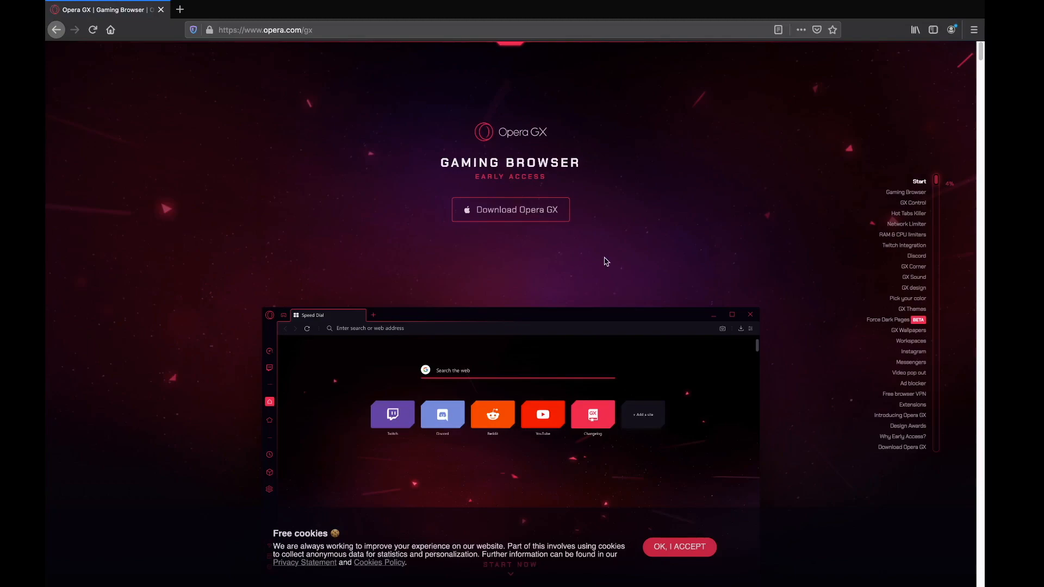
pyautogui.moveTo(488, 260)
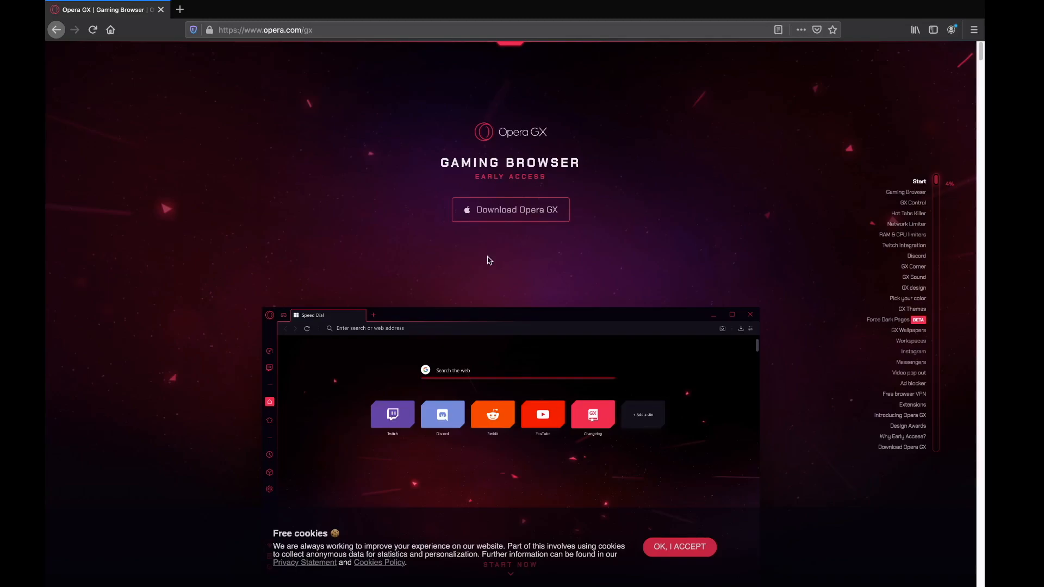
pyautogui.moveTo(545, 237)
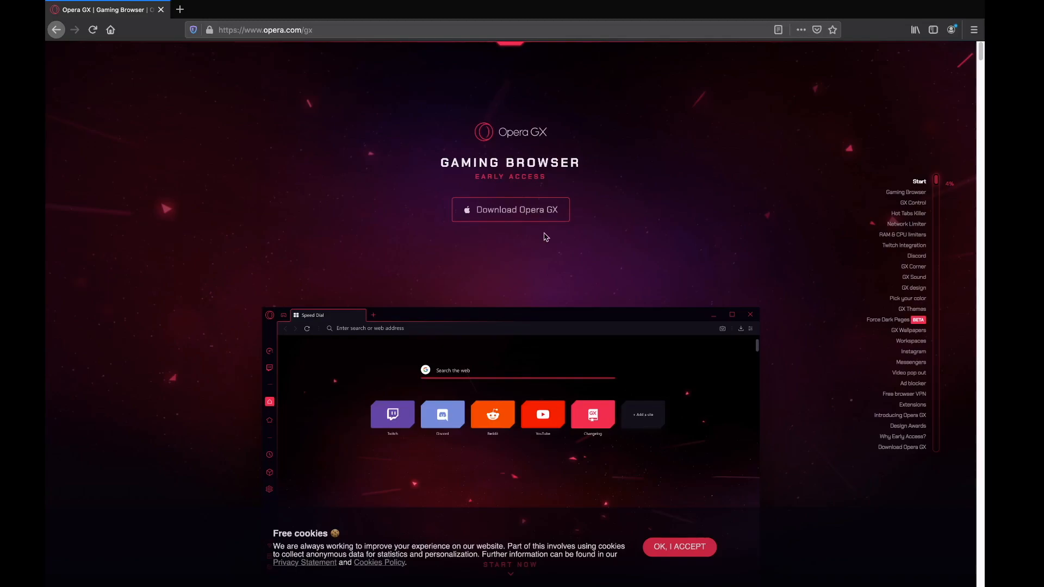
pyautogui.moveTo(288, 19)
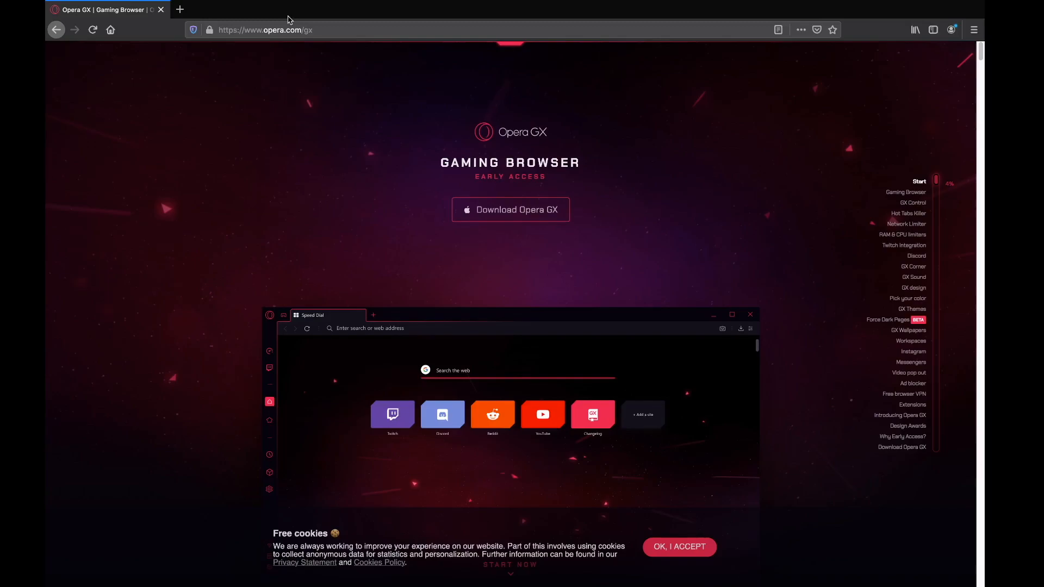
pyautogui.click(319, 58)
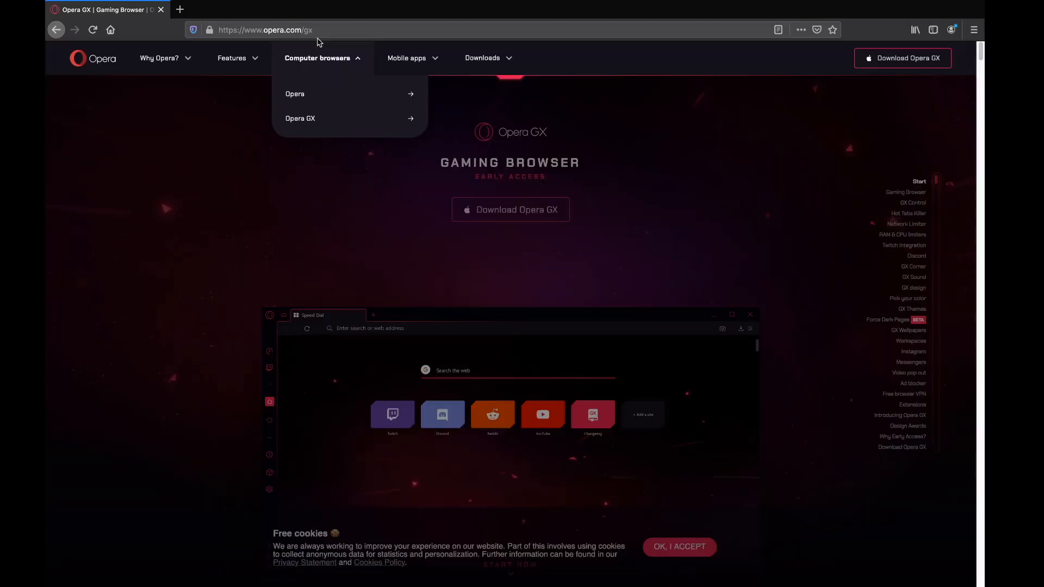
pyautogui.click(321, 30)
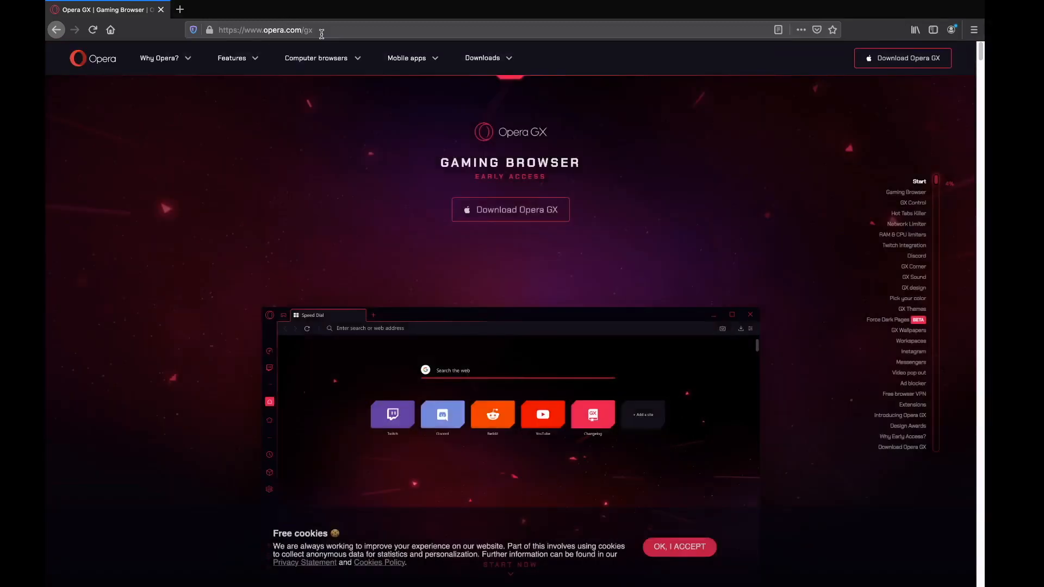
pyautogui.click(263, 30)
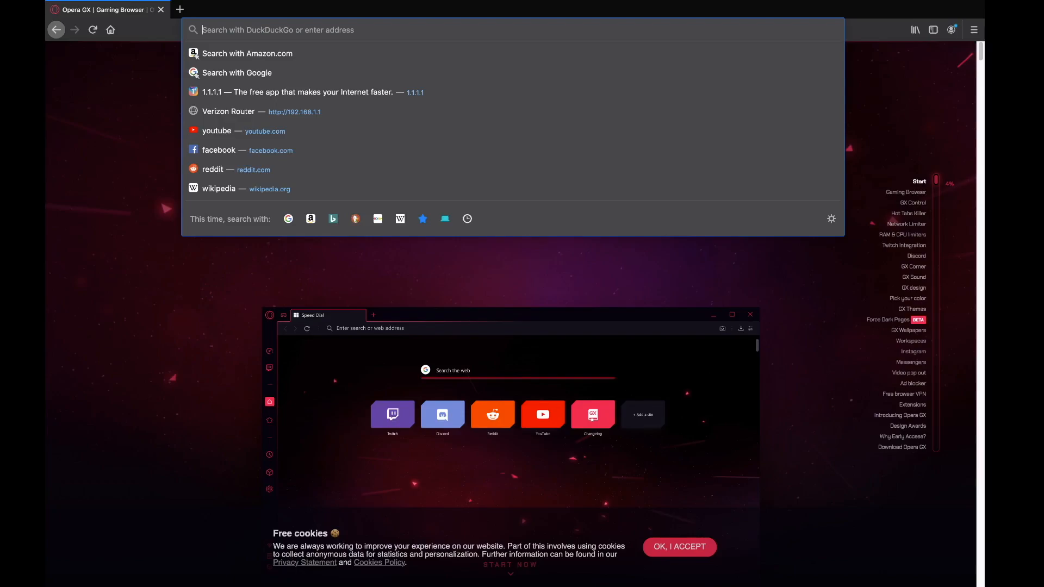
# - Load macapps.link and scroll down to the Multimedia section to select VLC for a one-app install
pyautogui.write('macapps.link')
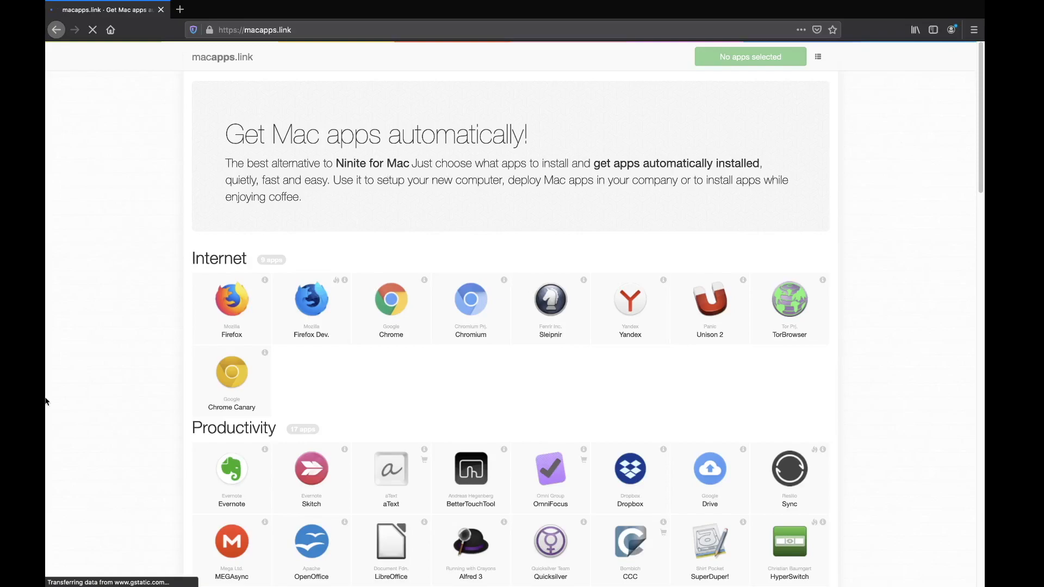
pyautogui.scroll(-3)
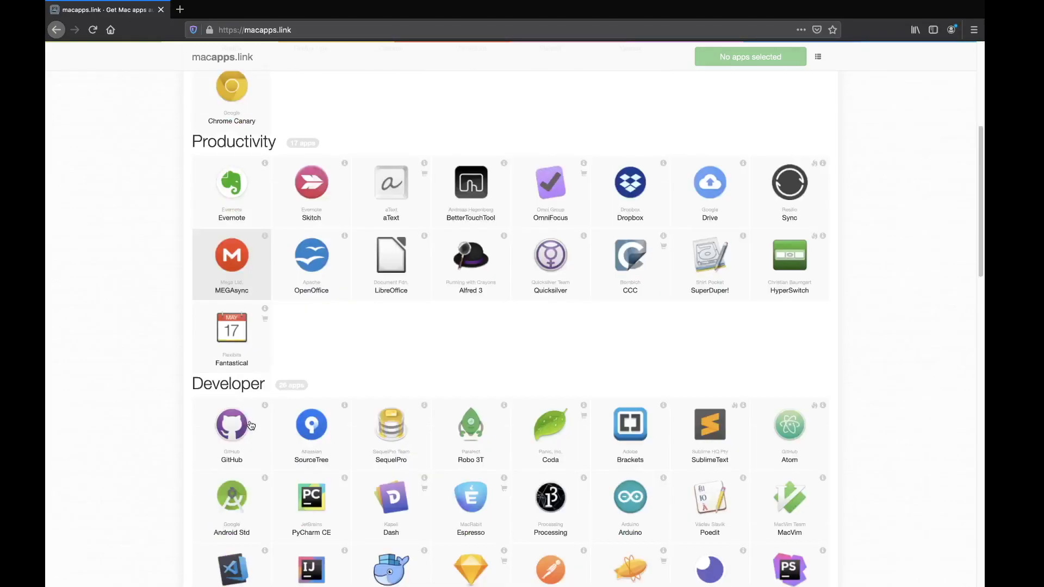
pyautogui.scroll(-3)
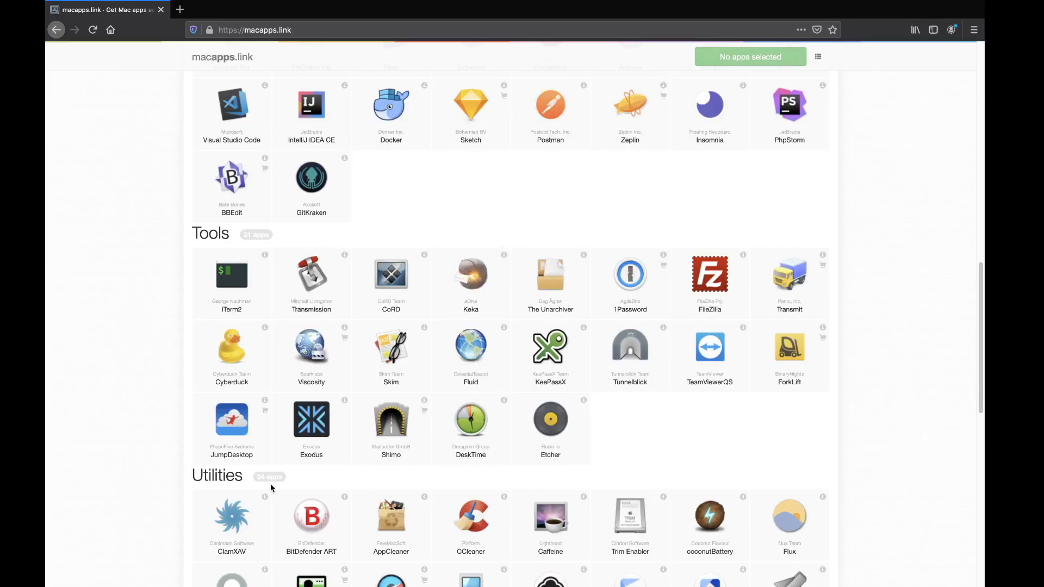
pyautogui.scroll(-3)
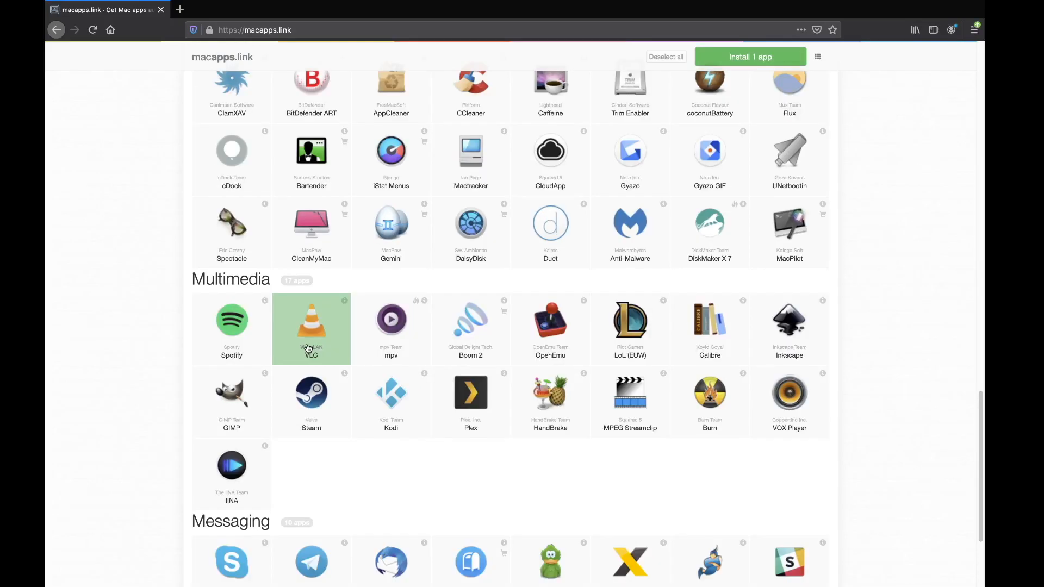
pyautogui.scroll(-3)
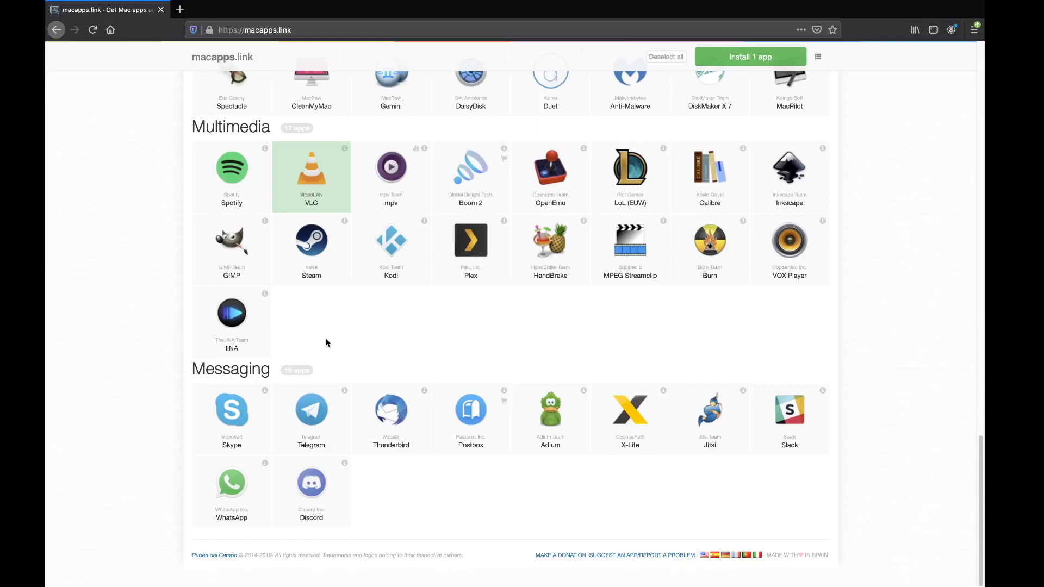
# - Copy the generated curl install command for VLC to the clipboard
pyautogui.click(749, 56)
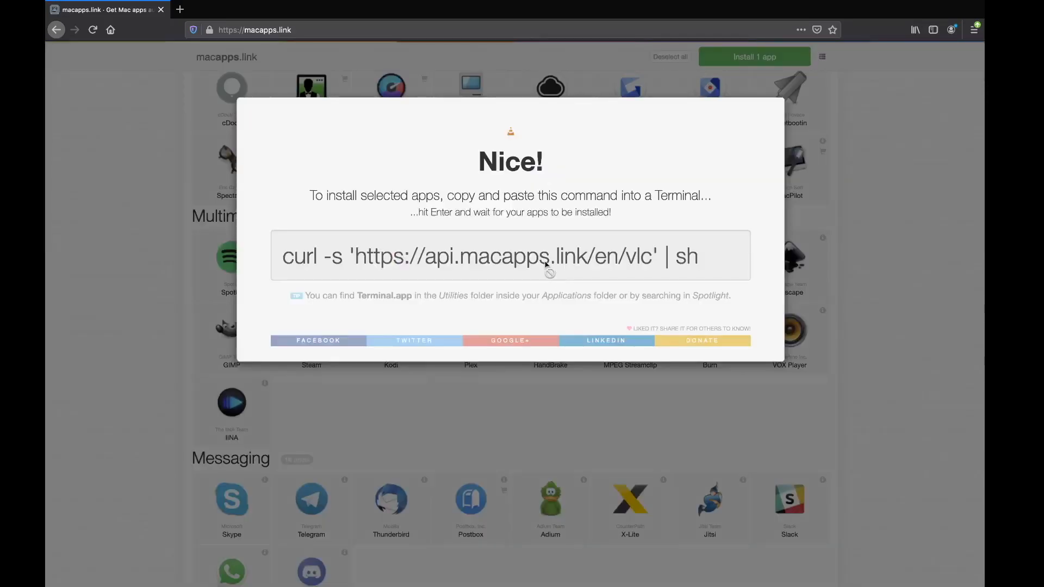
pyautogui.rightClick(546, 266)
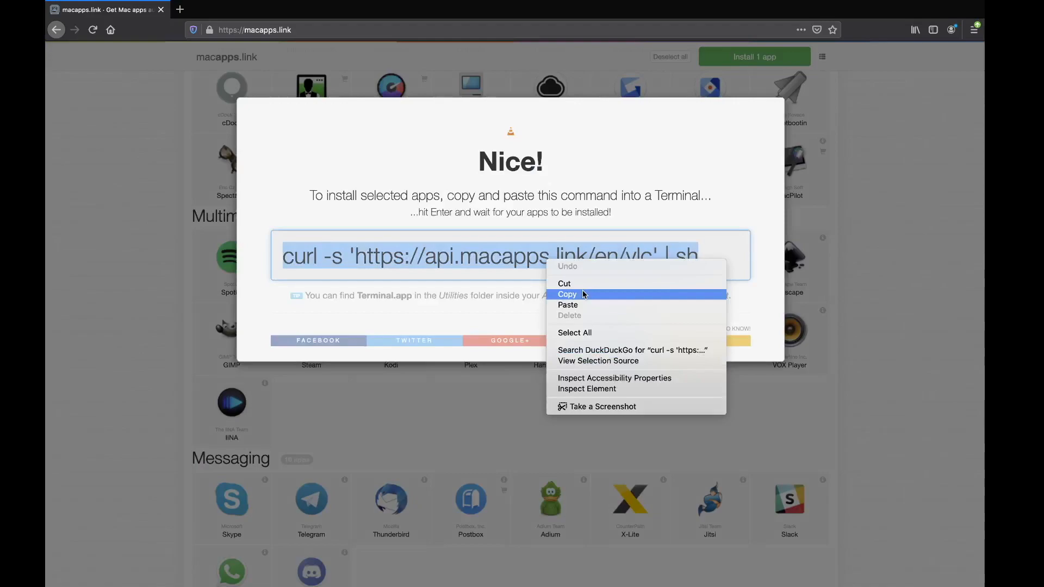
pyautogui.click(566, 294)
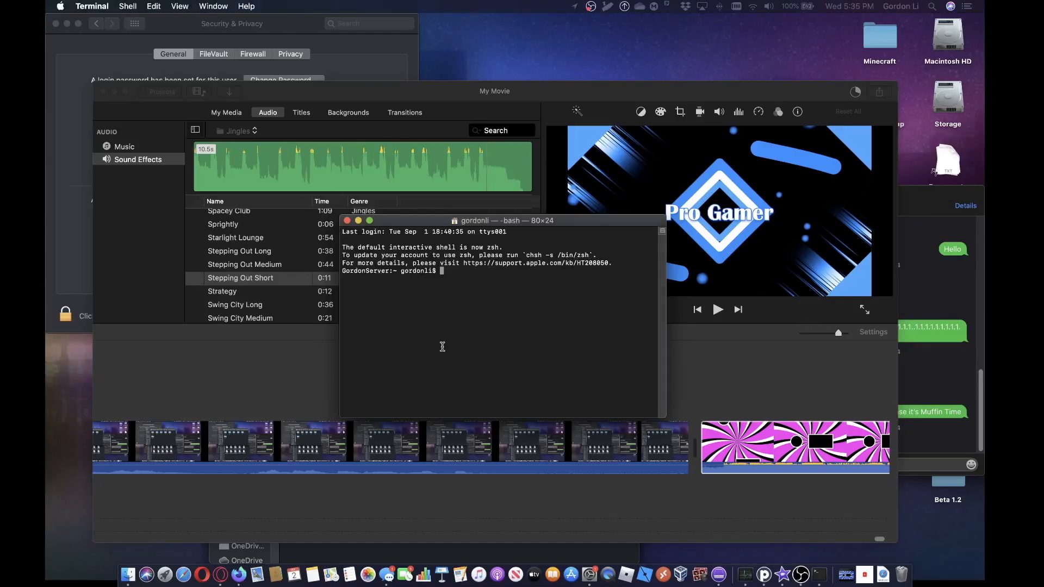
pyautogui.write("curl -s 'https://api.macapps.link/en/vlc' | sh")
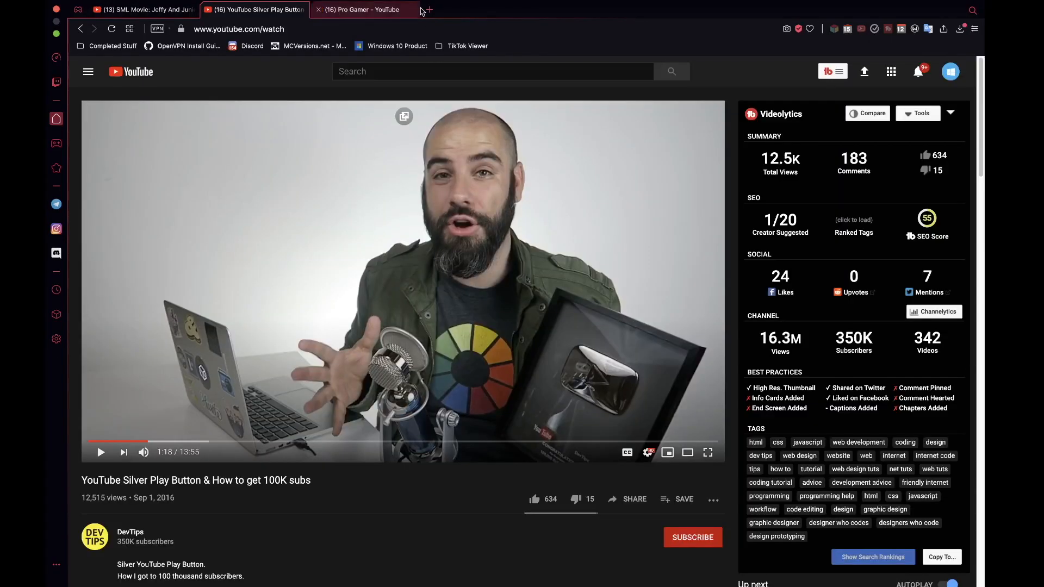
# - Switch to classic.minecraft.net, close the find bar and check the site's certificate while the level generates
pyautogui.click(429, 9)
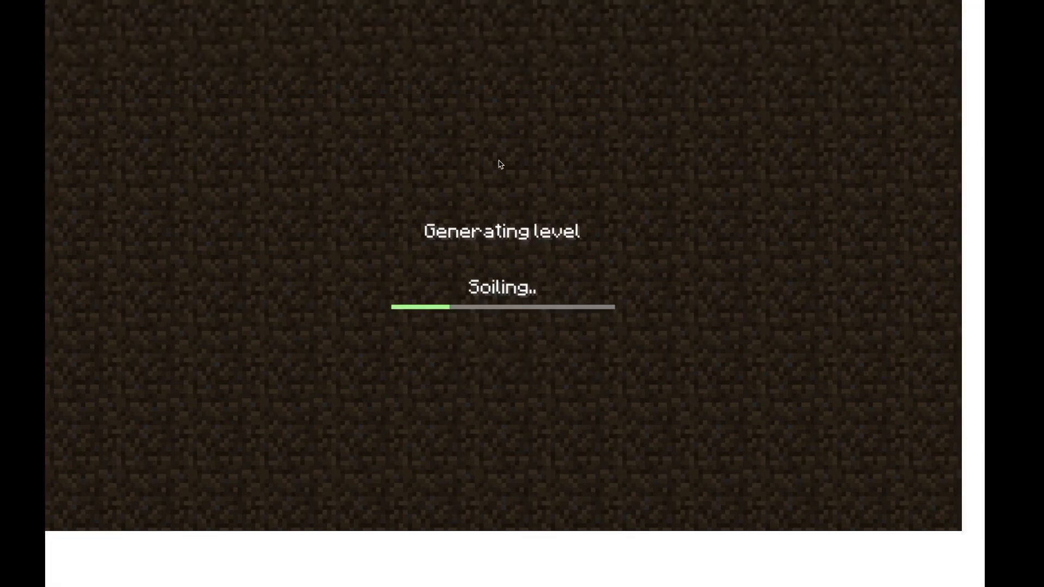
pyautogui.moveTo(447, 325)
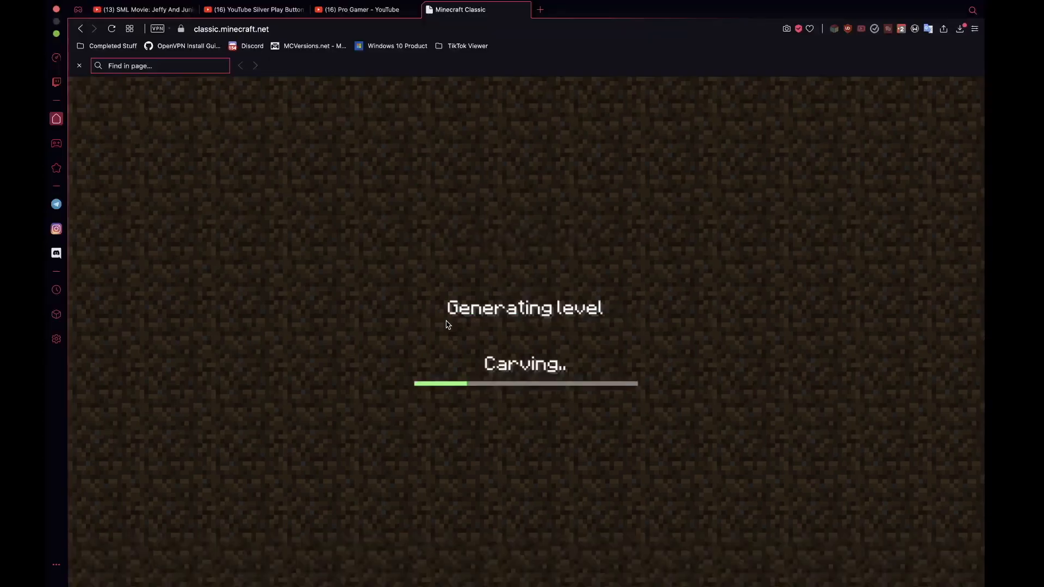
pyautogui.click(78, 66)
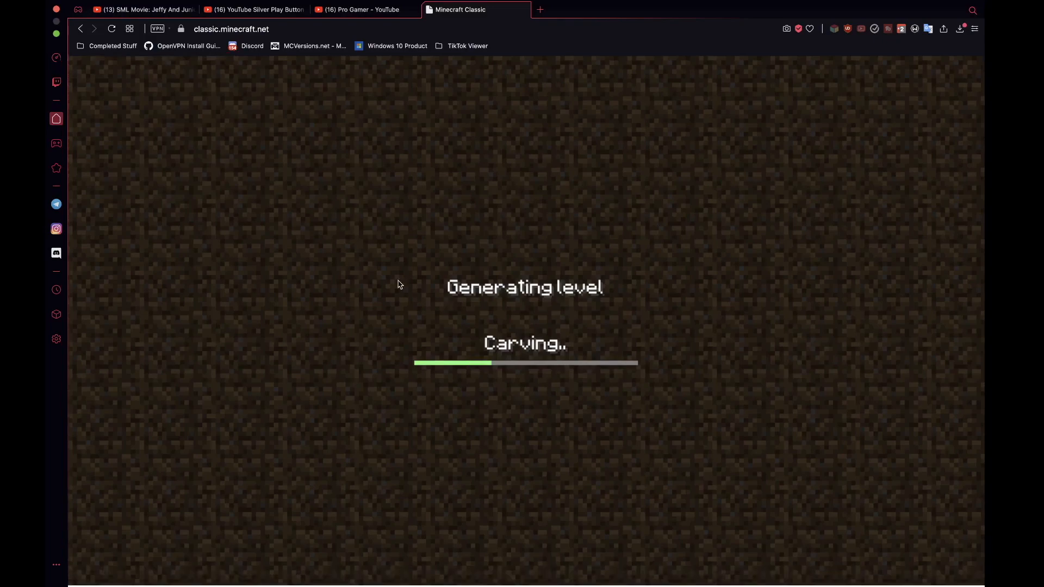
pyautogui.moveTo(699, 144)
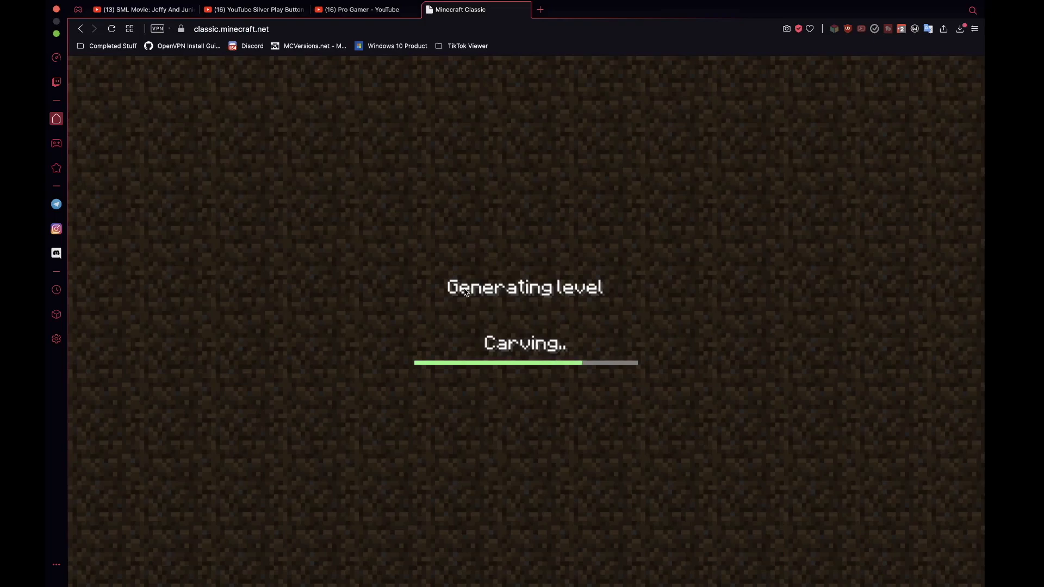
pyautogui.click(179, 28)
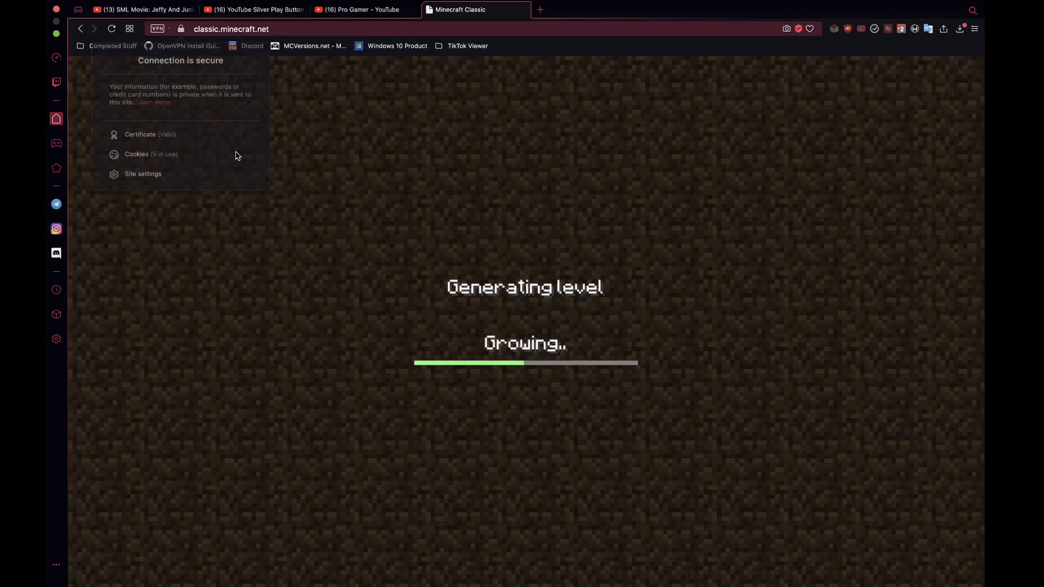
pyautogui.click(141, 133)
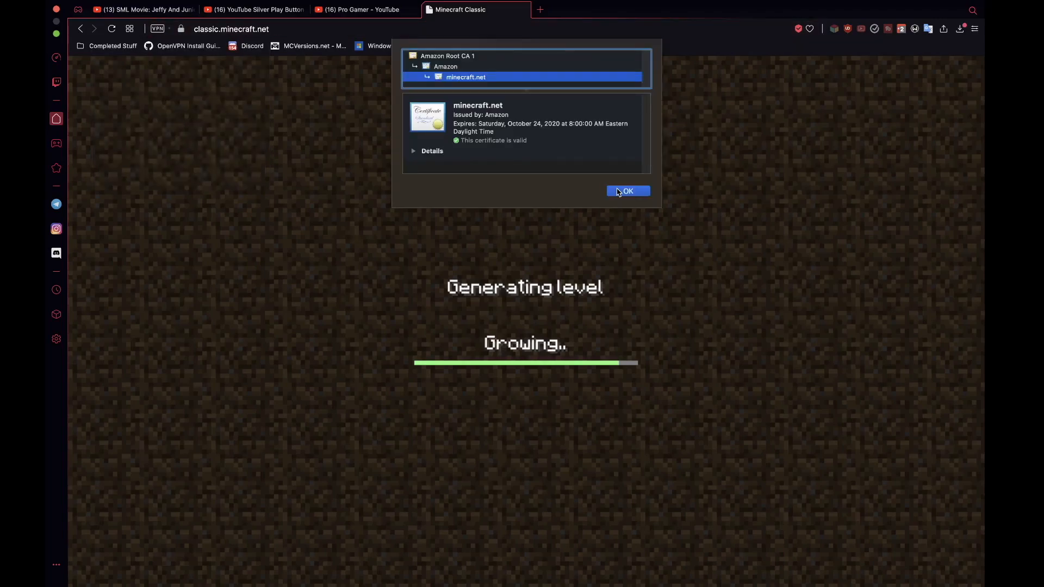
pyautogui.click(627, 191)
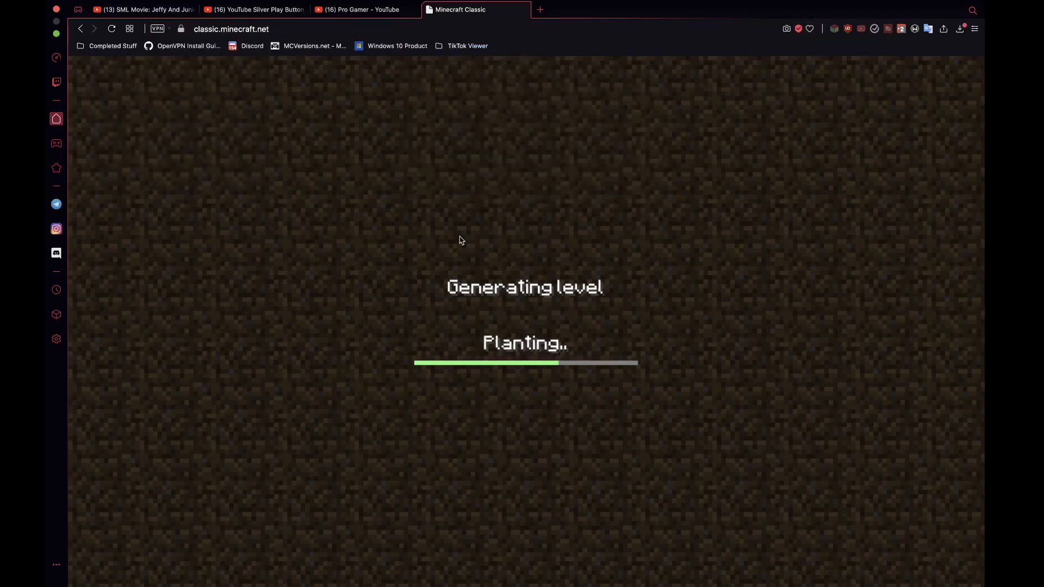
pyautogui.moveTo(726, 208)
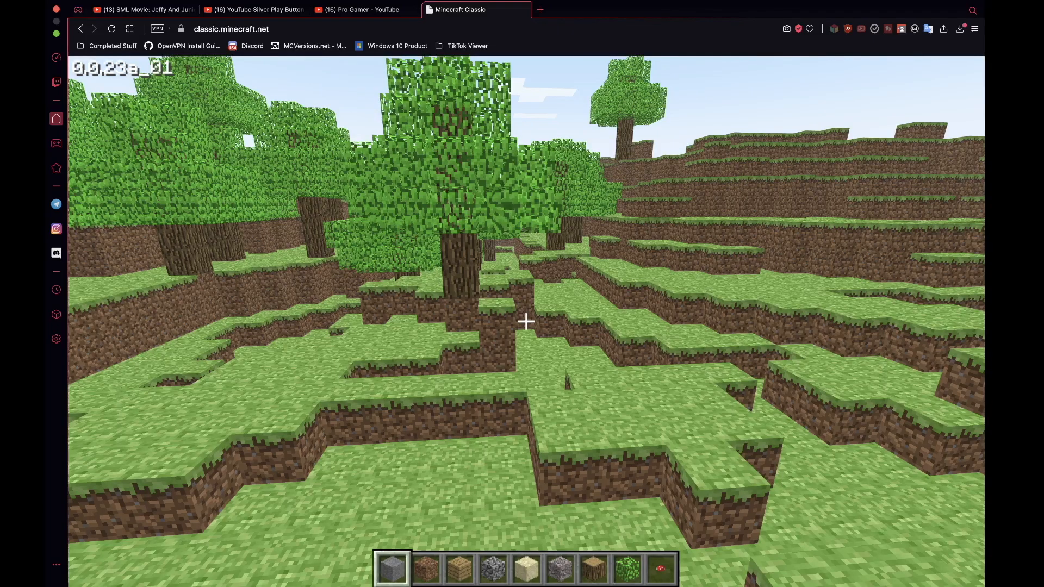
# - Pause via the Game menu, close the YouTube tabs, then return to the game and explore
pyautogui.press('Escape')
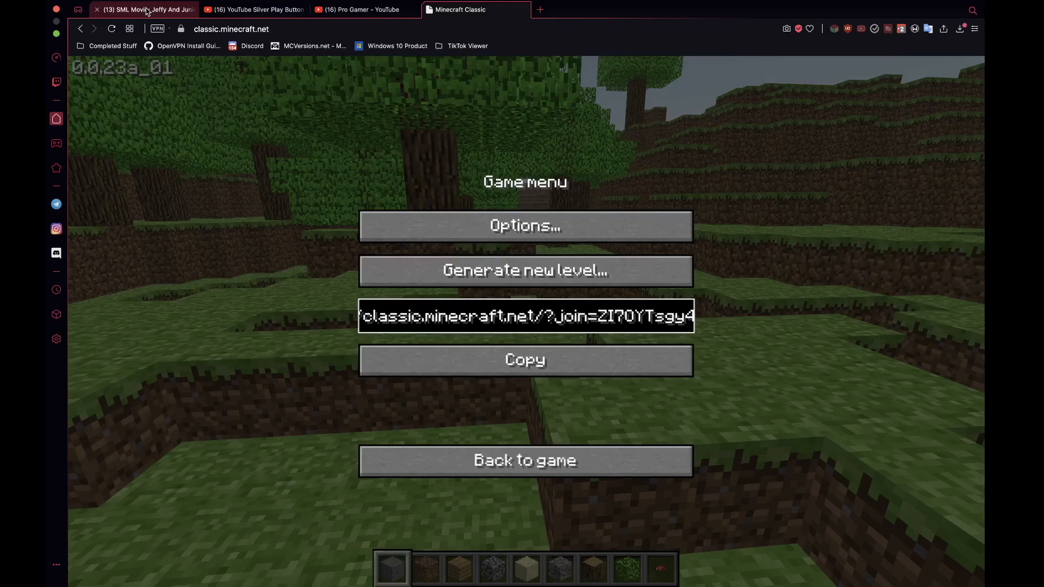
pyautogui.click(97, 10)
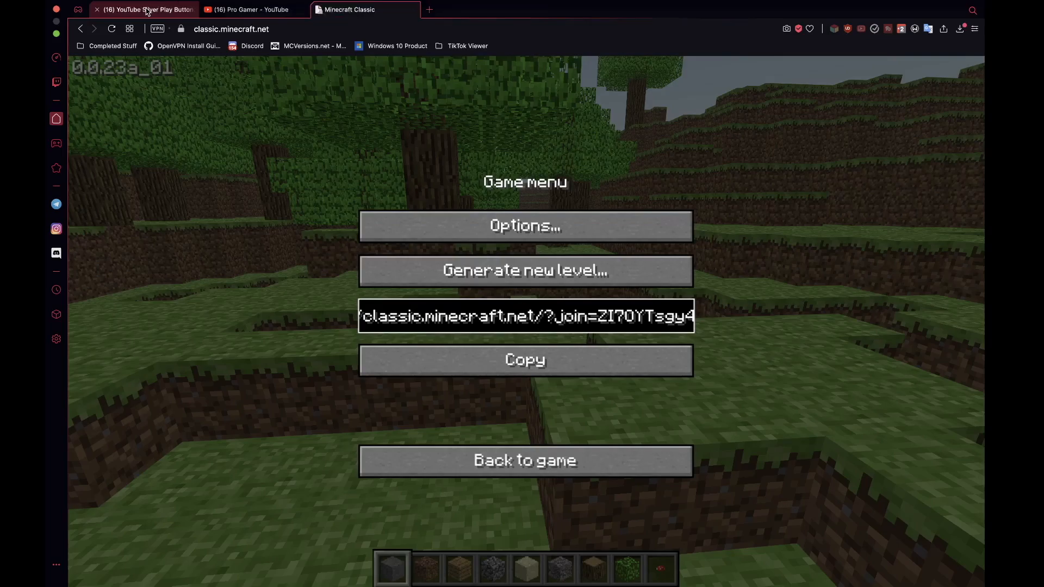
pyautogui.click(97, 10)
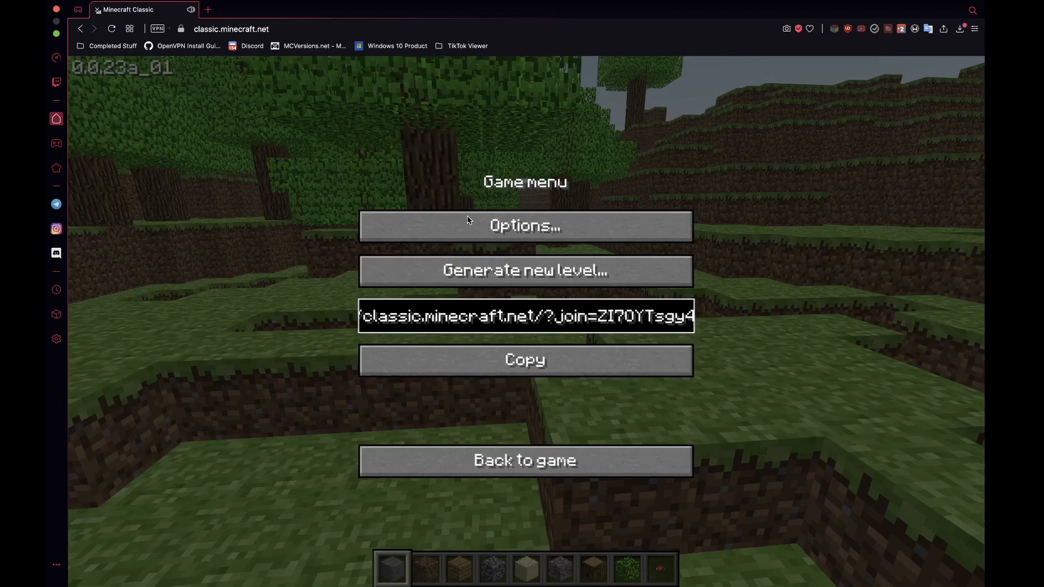
pyautogui.click(524, 460)
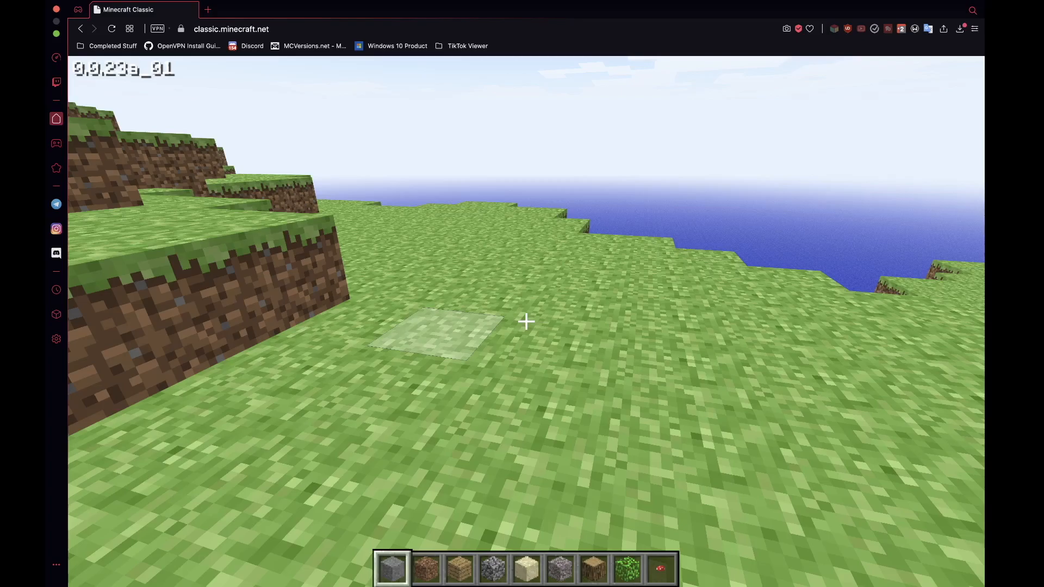
pyautogui.press('Escape')
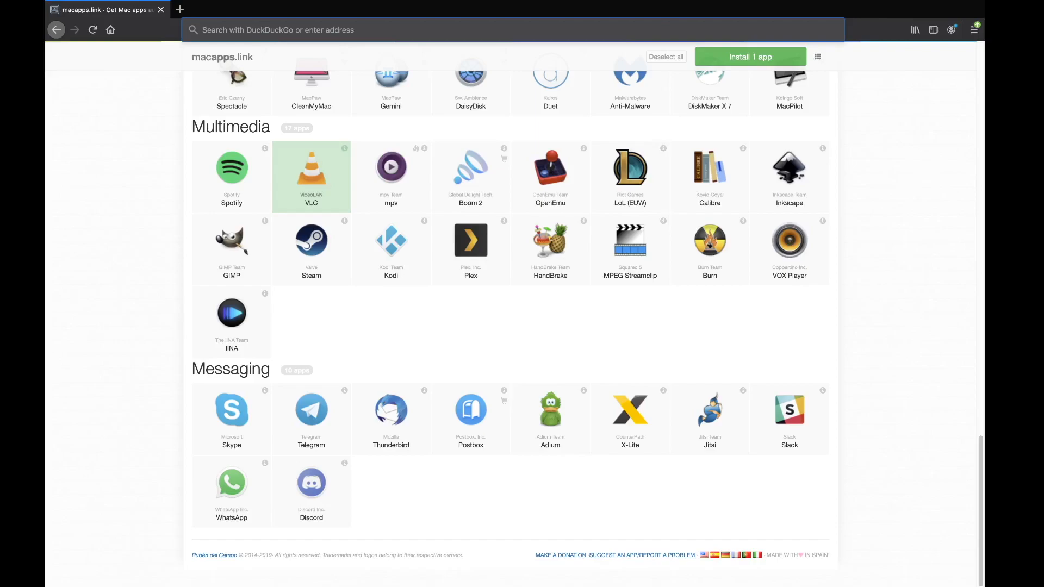
# - Navigate Firefox from macapps.link to speedtest.net
pyautogui.click(209, 29)
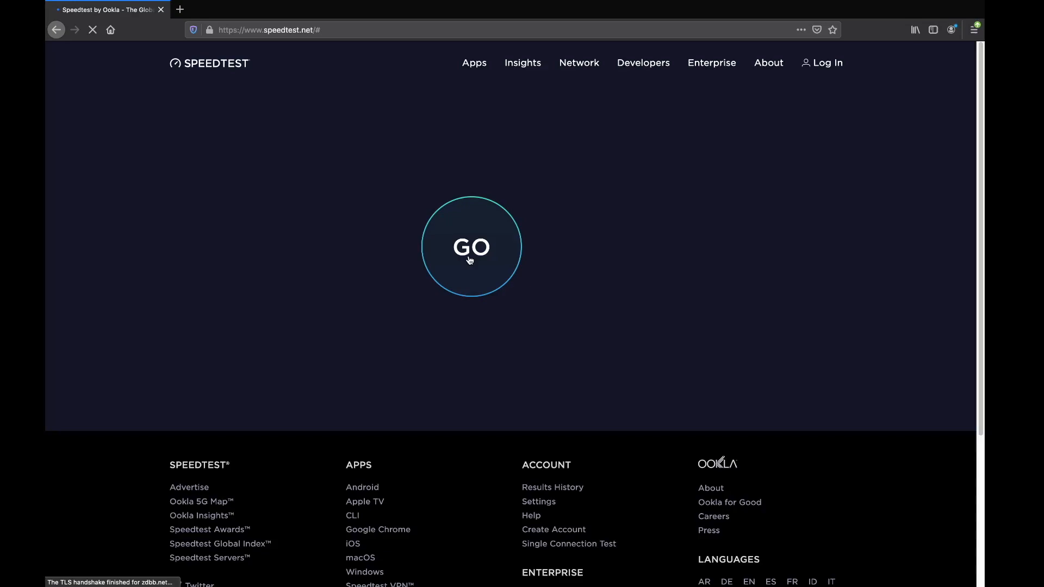
# - Start the speed test with GO and bring up copy options on the listed IP address
pyautogui.click(471, 247)
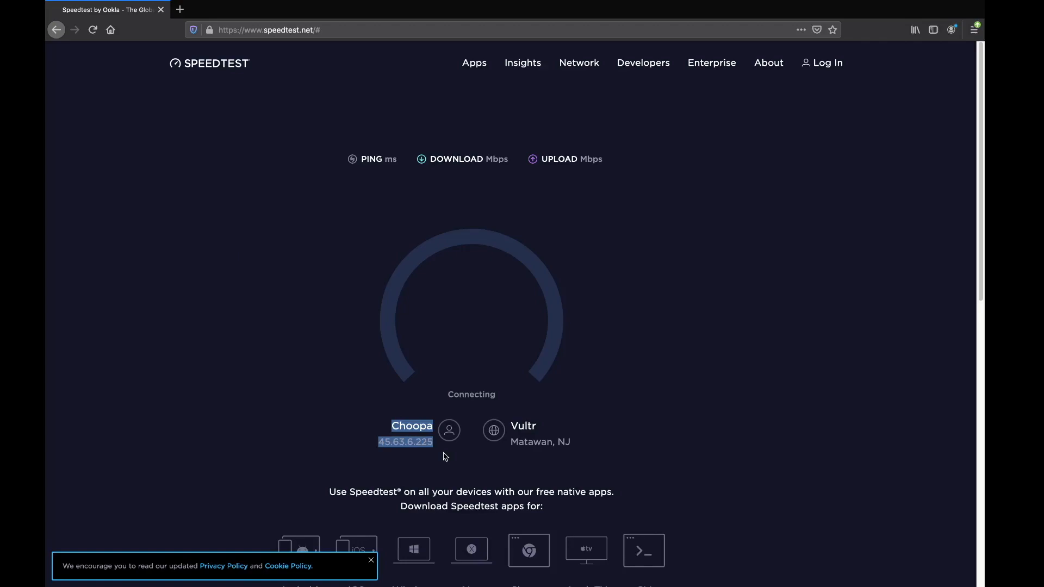
pyautogui.rightClick(406, 442)
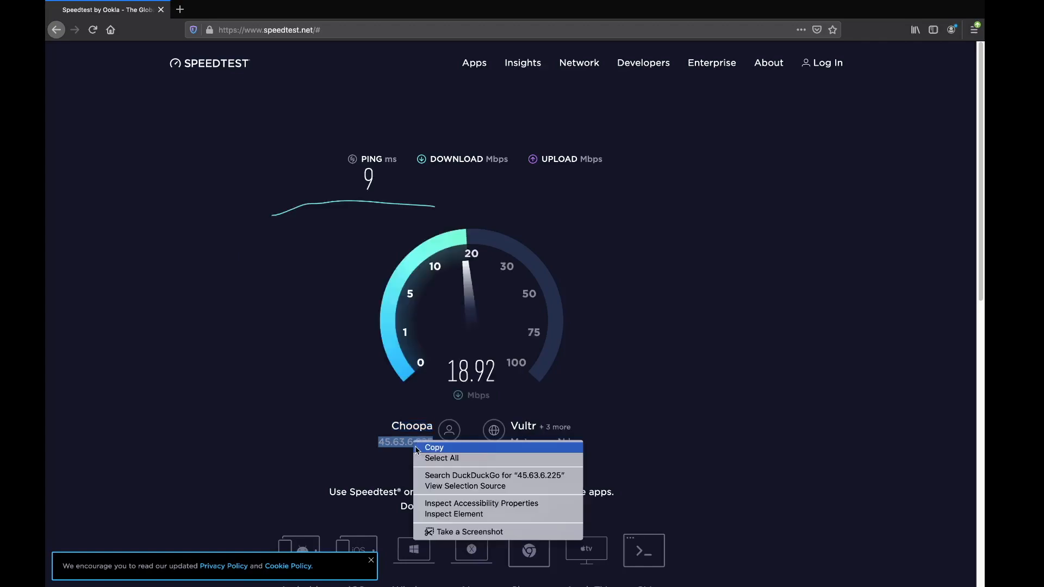